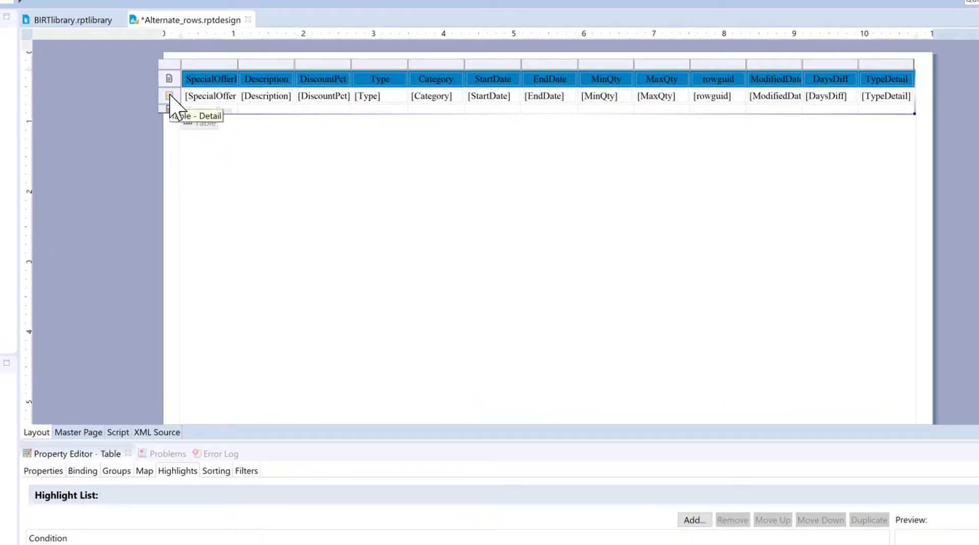
Select the table's Detail row and add a new highlight rule from the Highlights tab.
click(168, 96)
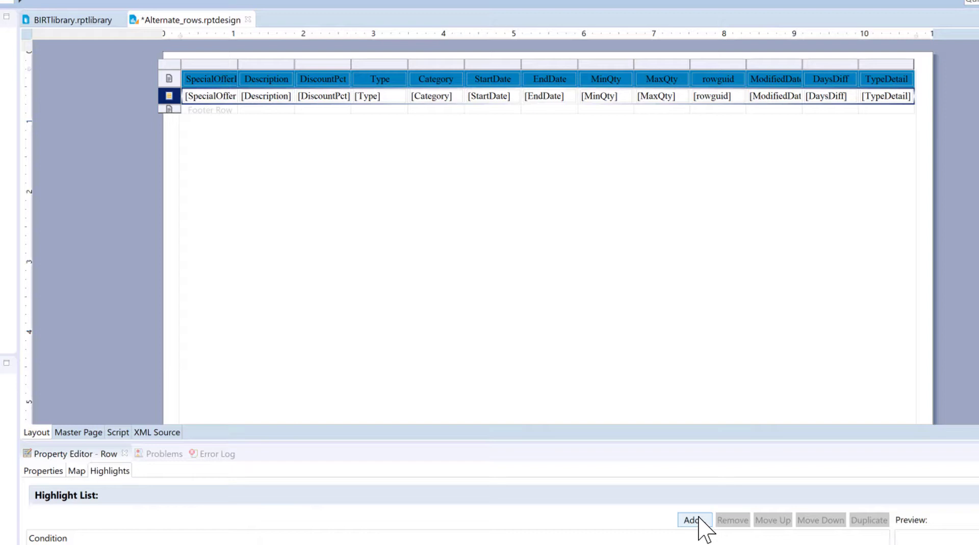
click(693, 520)
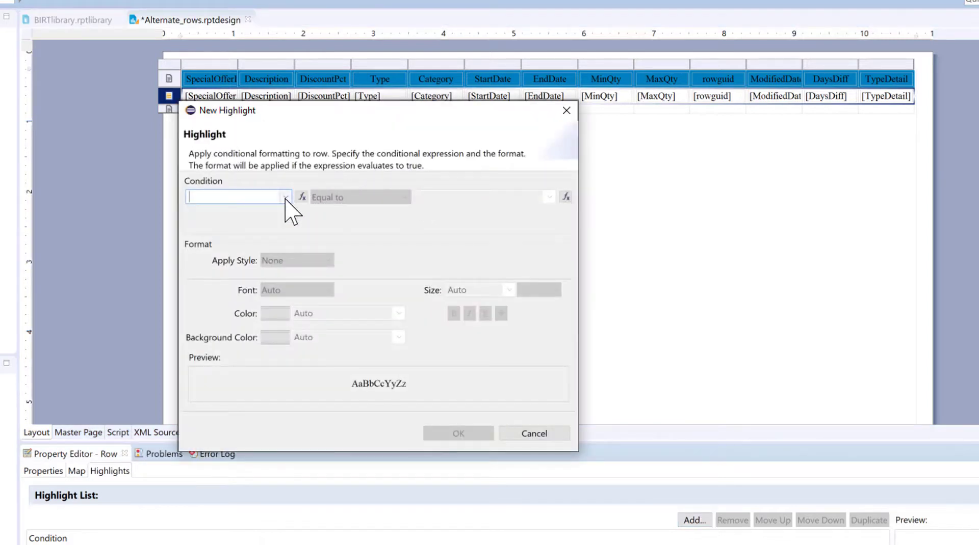
Build the condition expression as RowNum%2 from the table's column bindings and accept it.
click(301, 196)
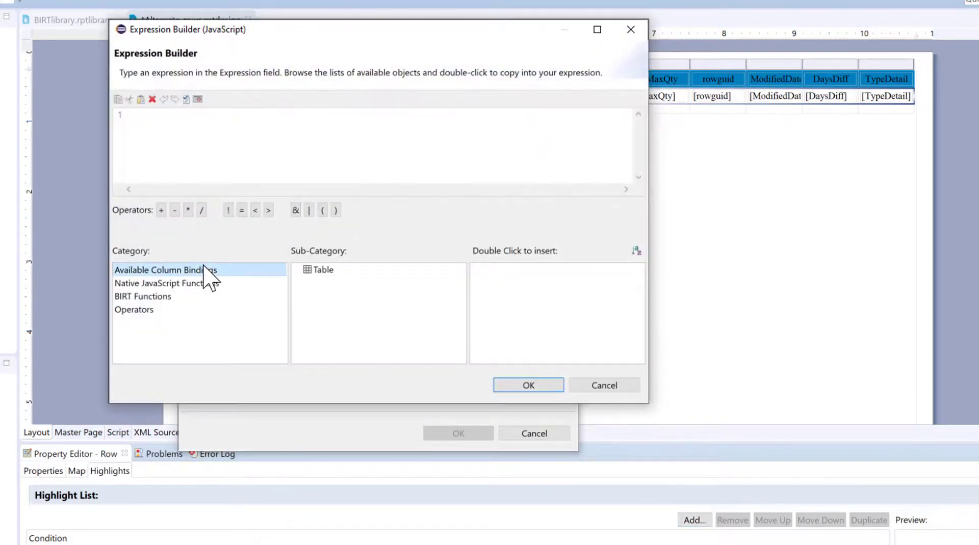
click(323, 269)
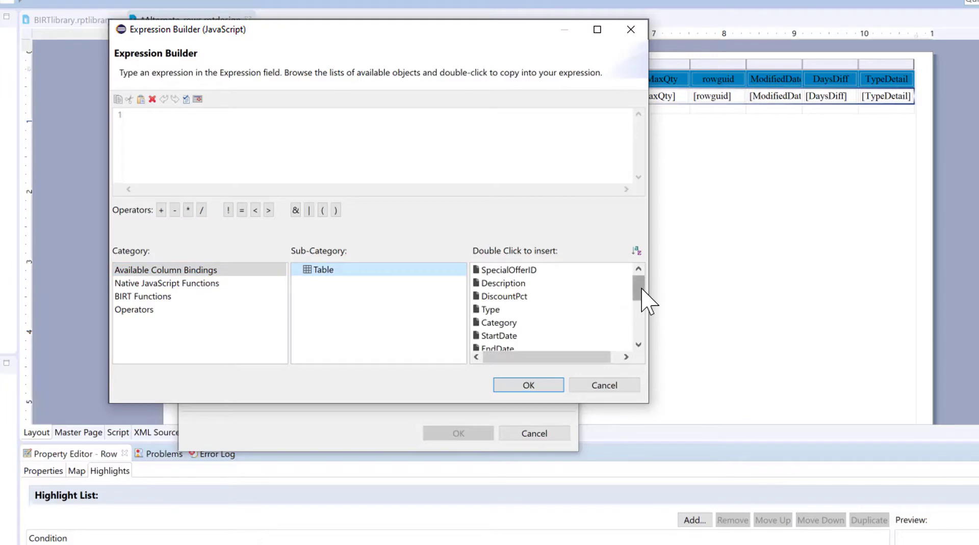
scroll(down, 3)
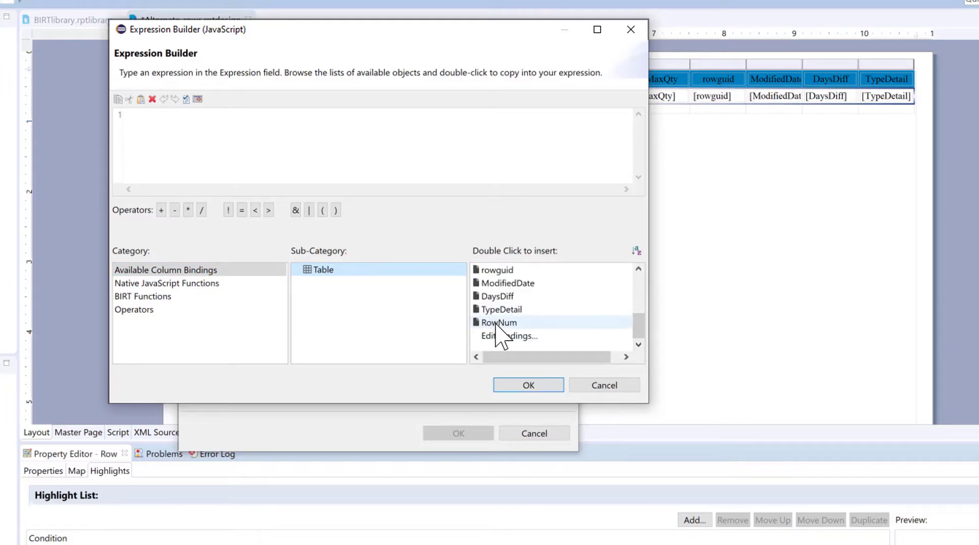
double_click(498, 322)
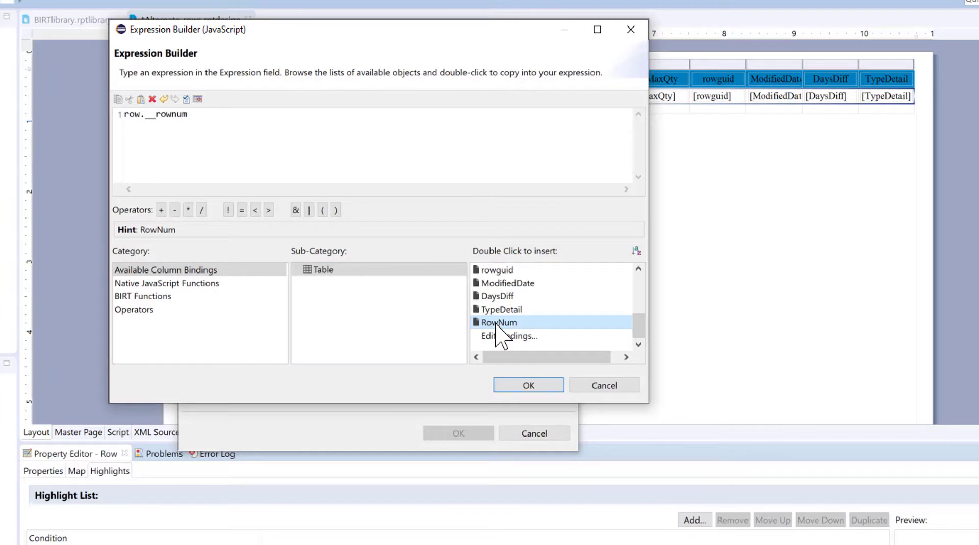
text(%2)
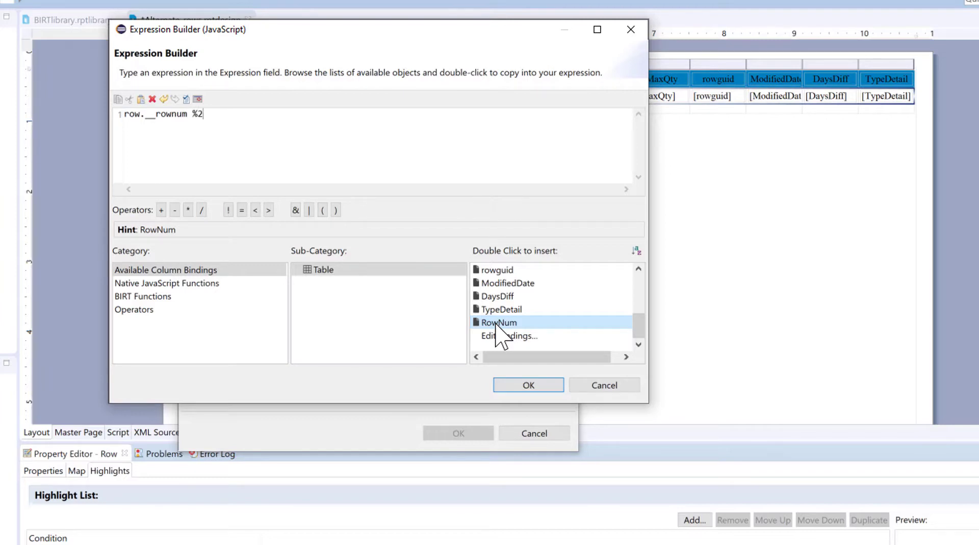
click(527, 385)
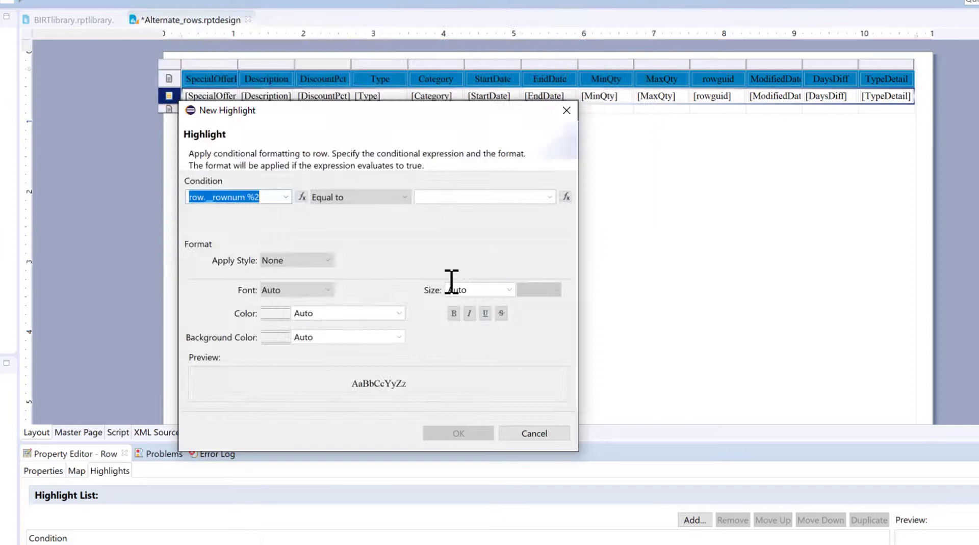
Compare against 0, set Background Color to Silver, save the rule and preview in Web Viewer.
click(480, 196)
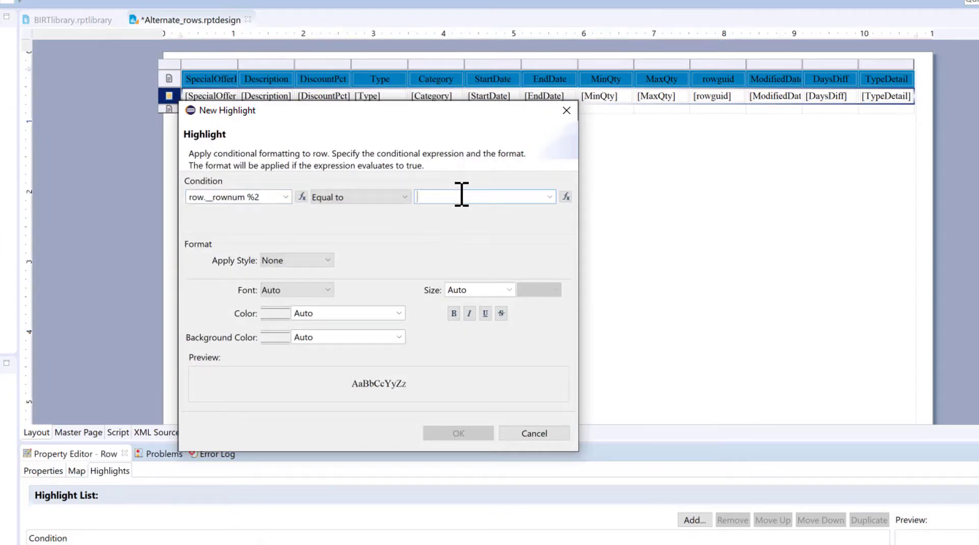
text(0)
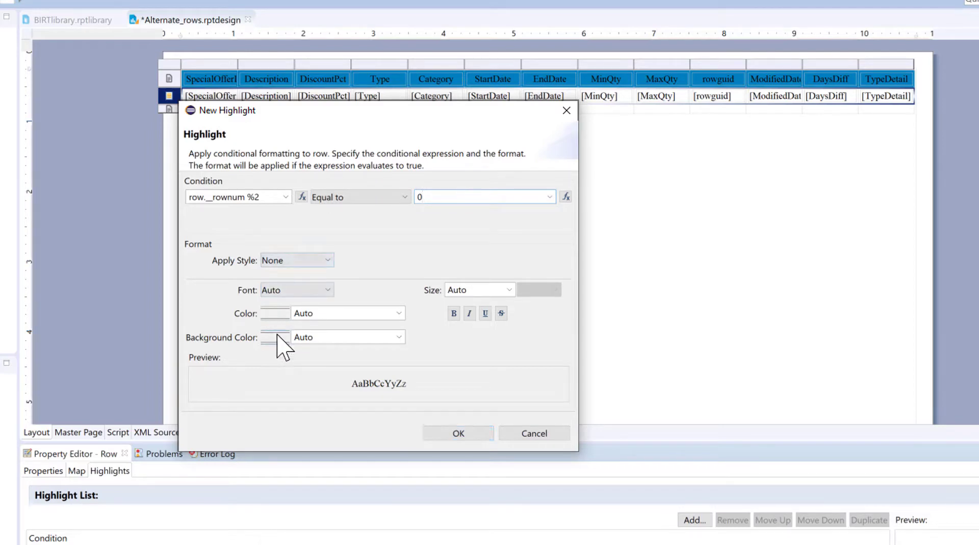
click(275, 337)
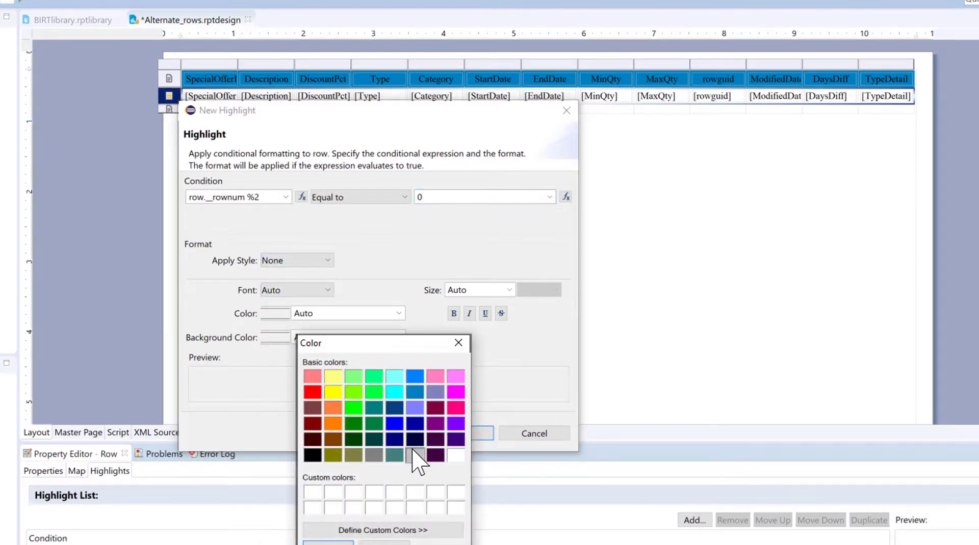
click(416, 454)
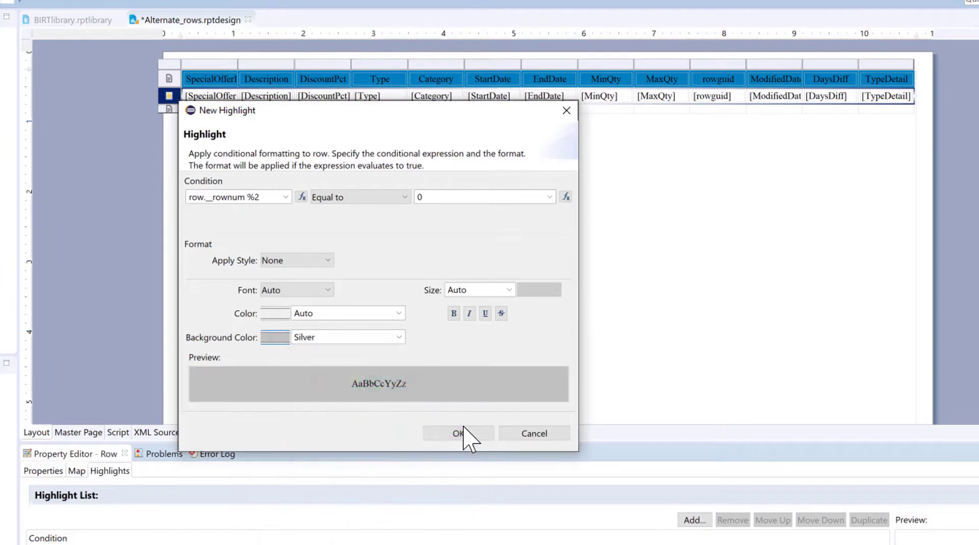
click(458, 434)
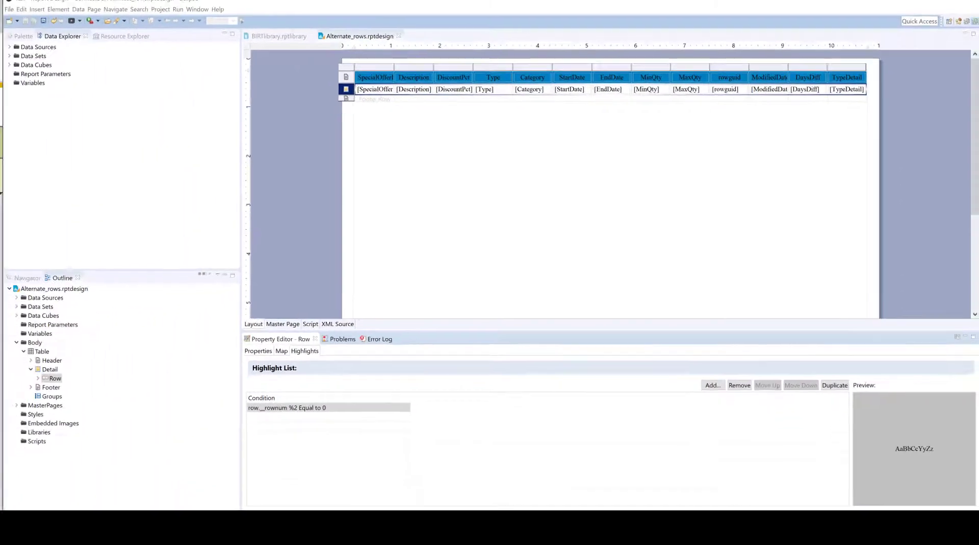
click(72, 21)
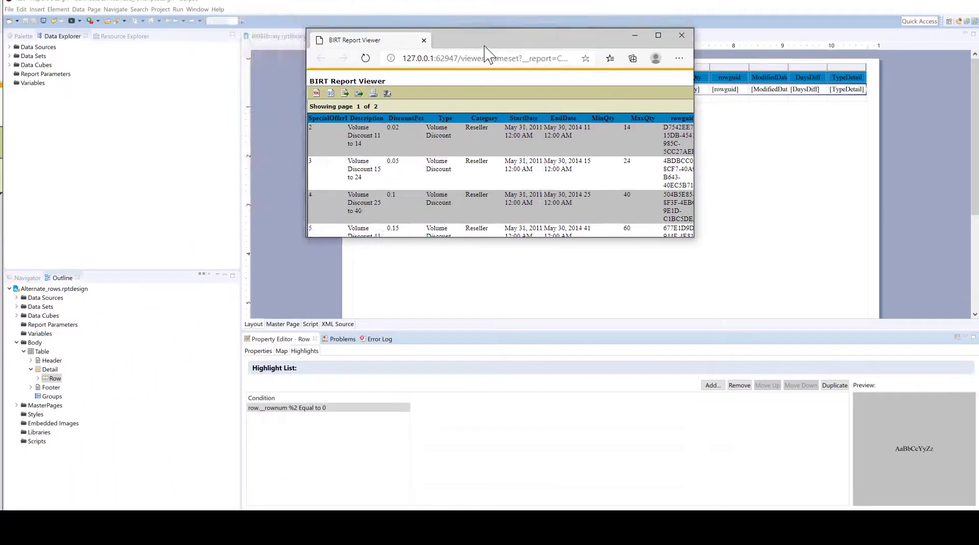
Maximize the BIRT Report Viewer to show the full page with alternating silver rows.
click(658, 34)
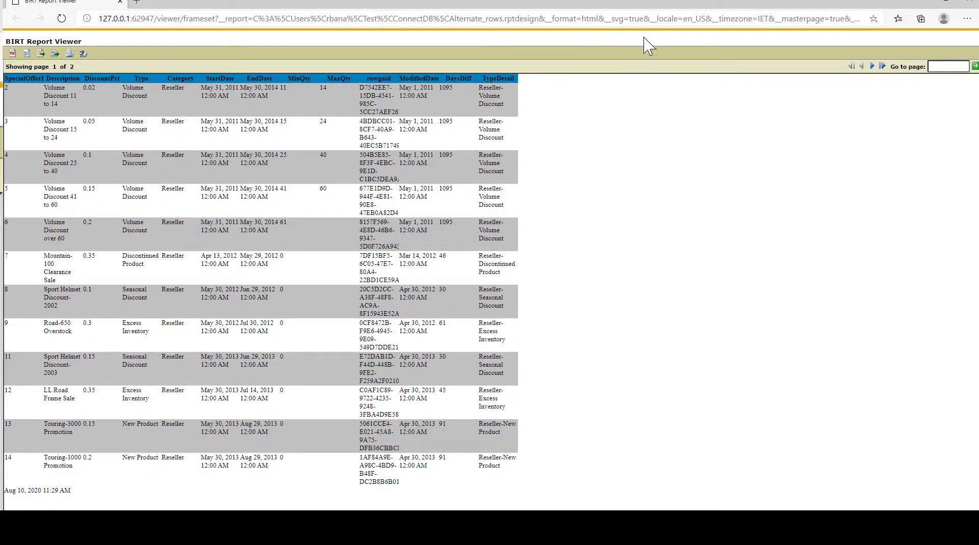
mouse_move(930, 6)
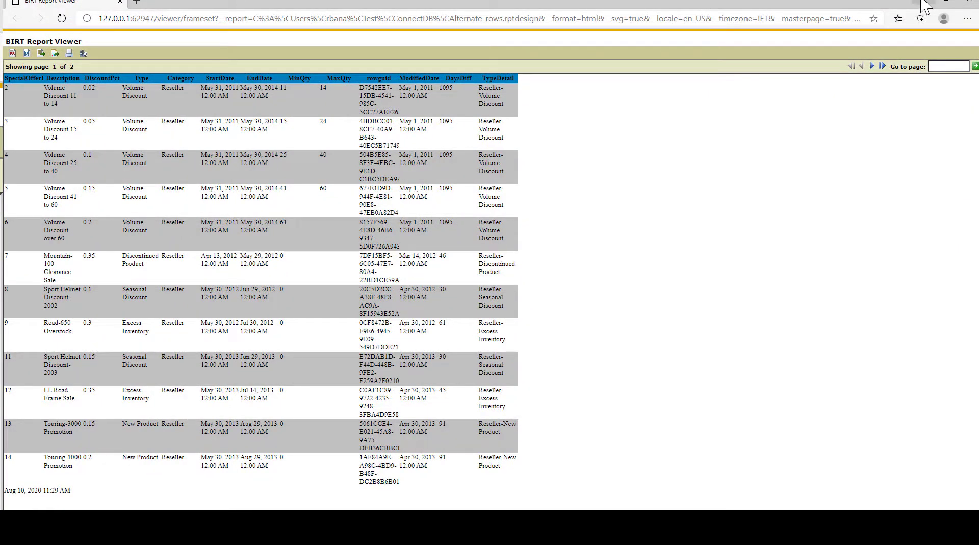